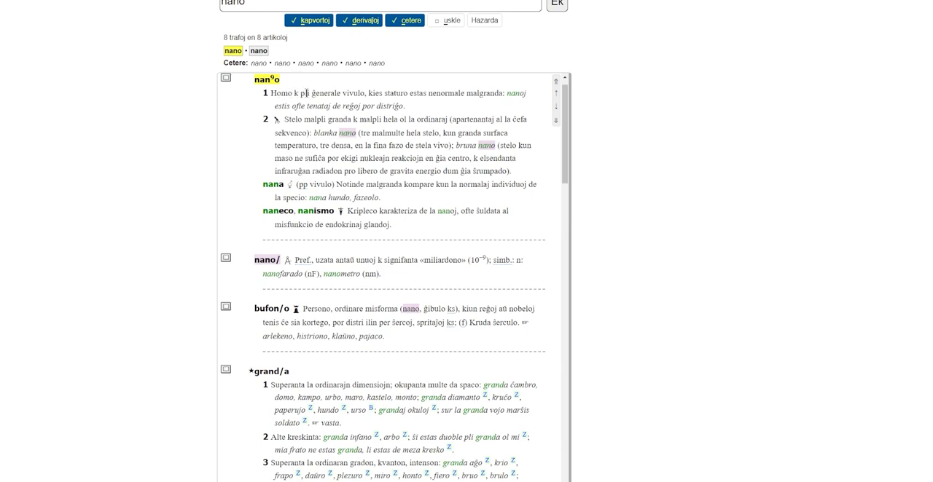
{"action": "mouse_move", "coordinate": [372, 90]}
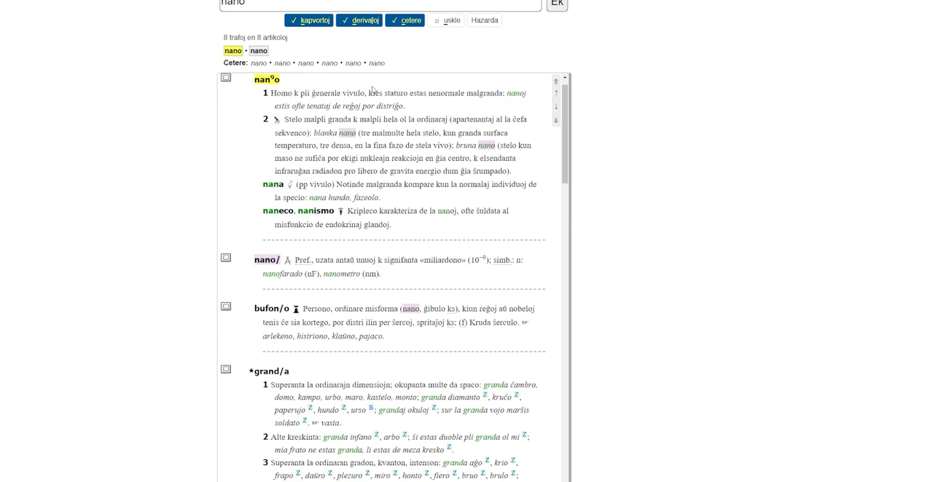